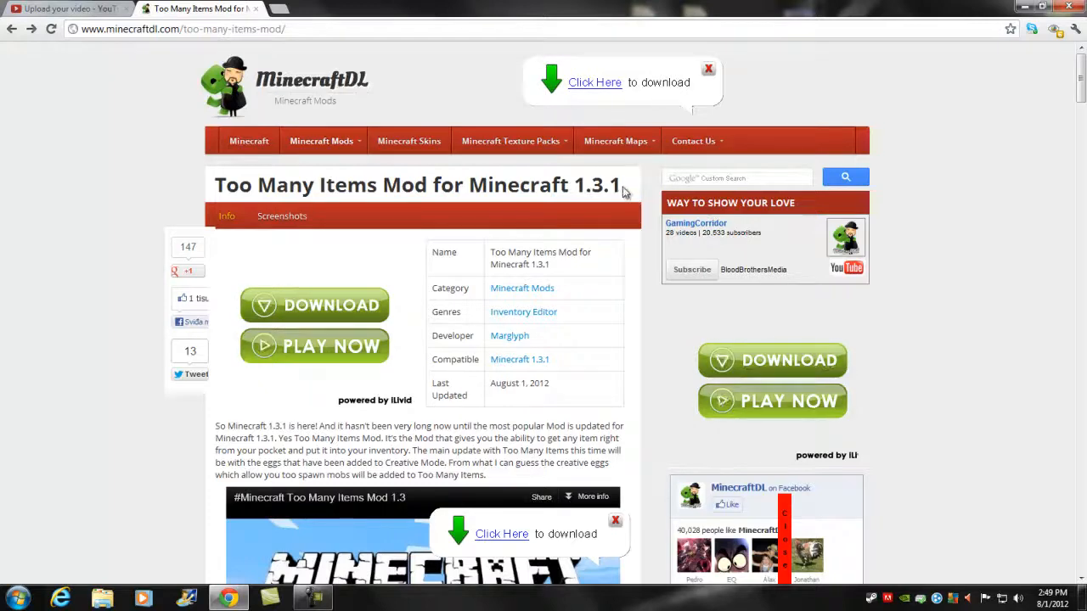
# Scroll the Too Many Items Mod page down to the ten installation steps and the 1.3.1 download link
pyautogui.scroll(-3)
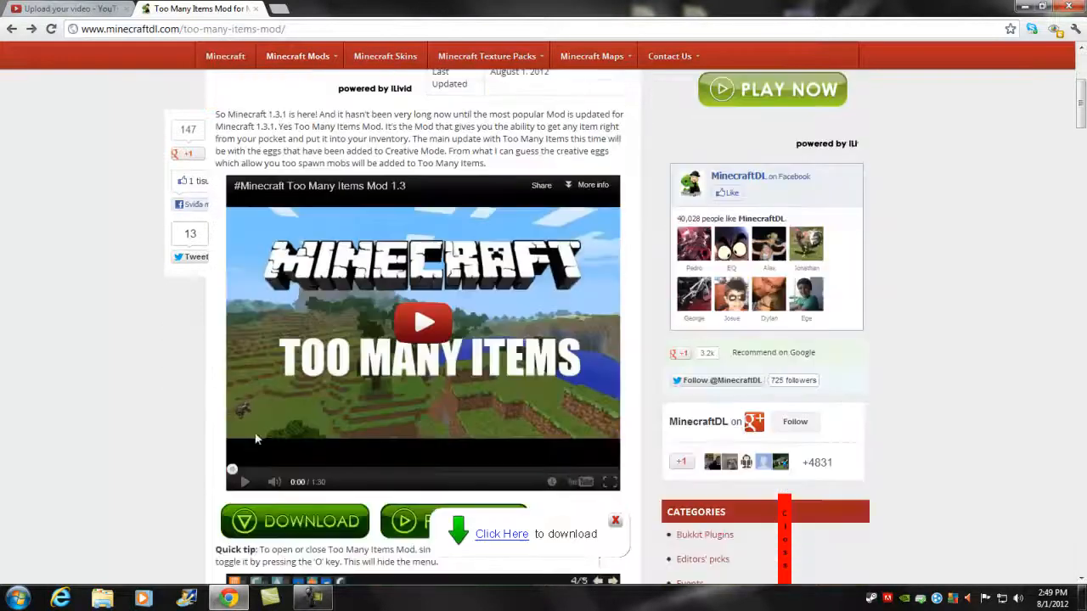
pyautogui.scroll(-3)
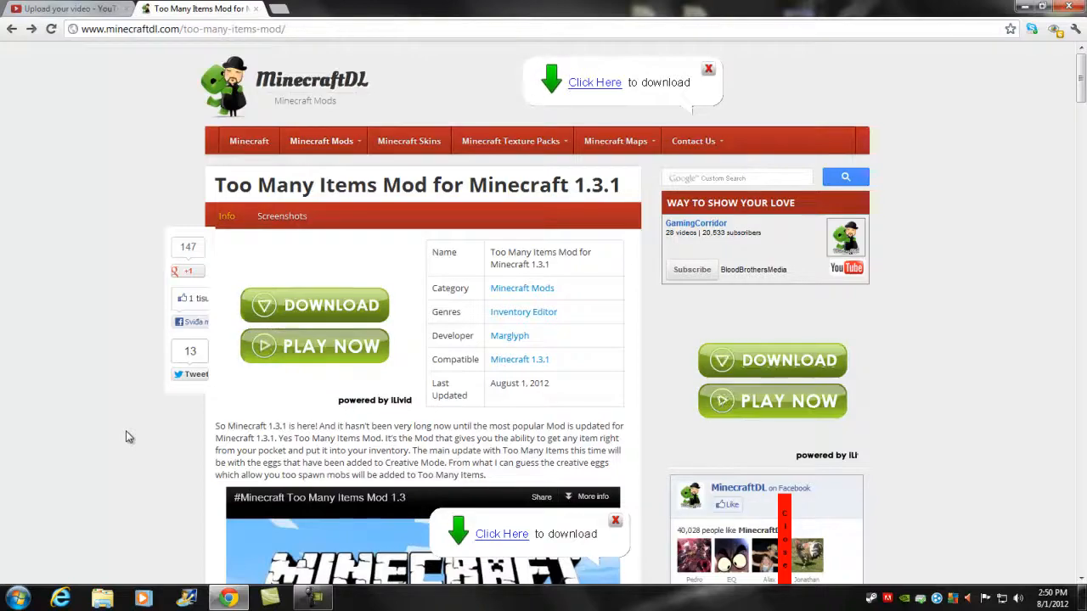
pyautogui.moveTo(273, 224)
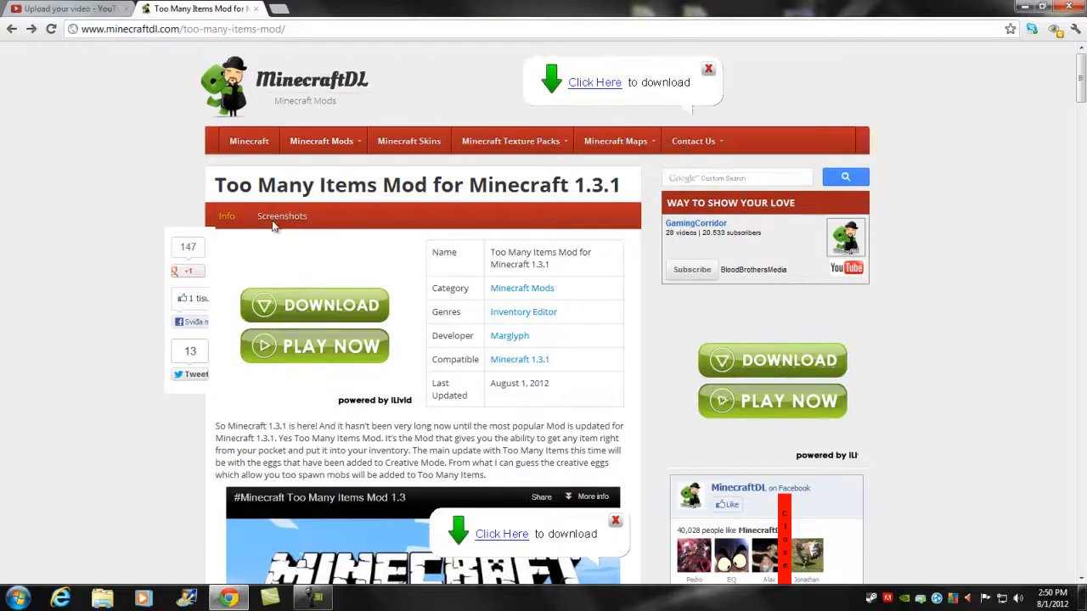
pyautogui.scroll(-3)
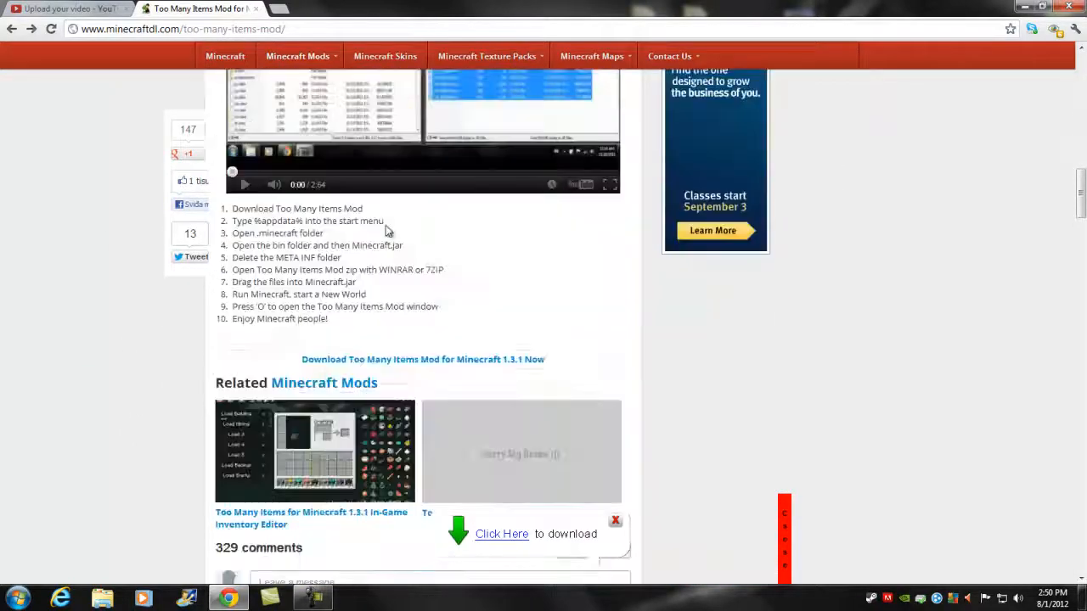
pyautogui.moveTo(373, 364)
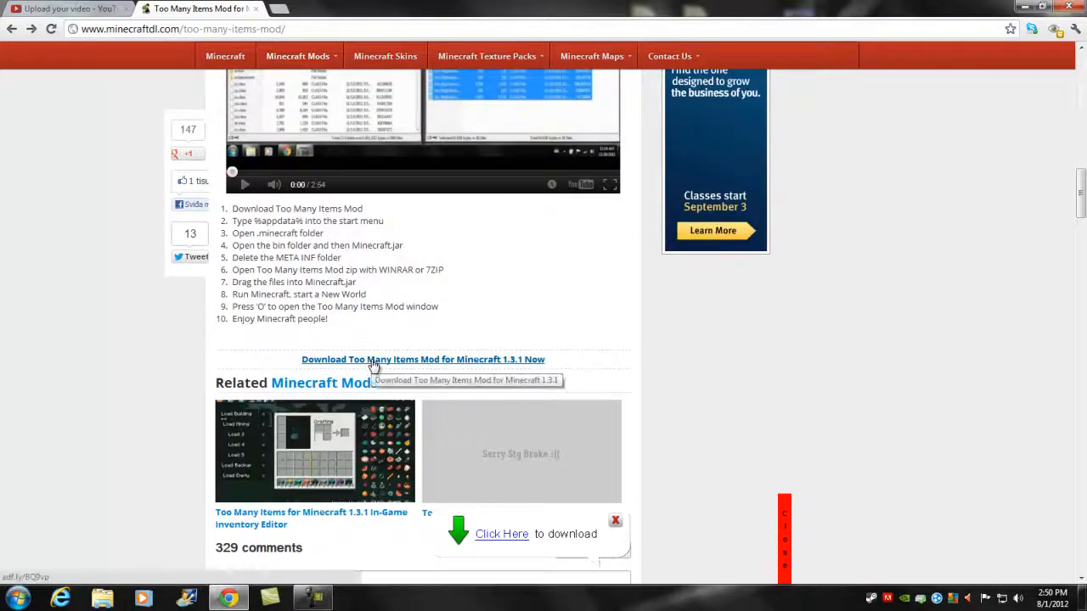
pyautogui.click(423, 359)
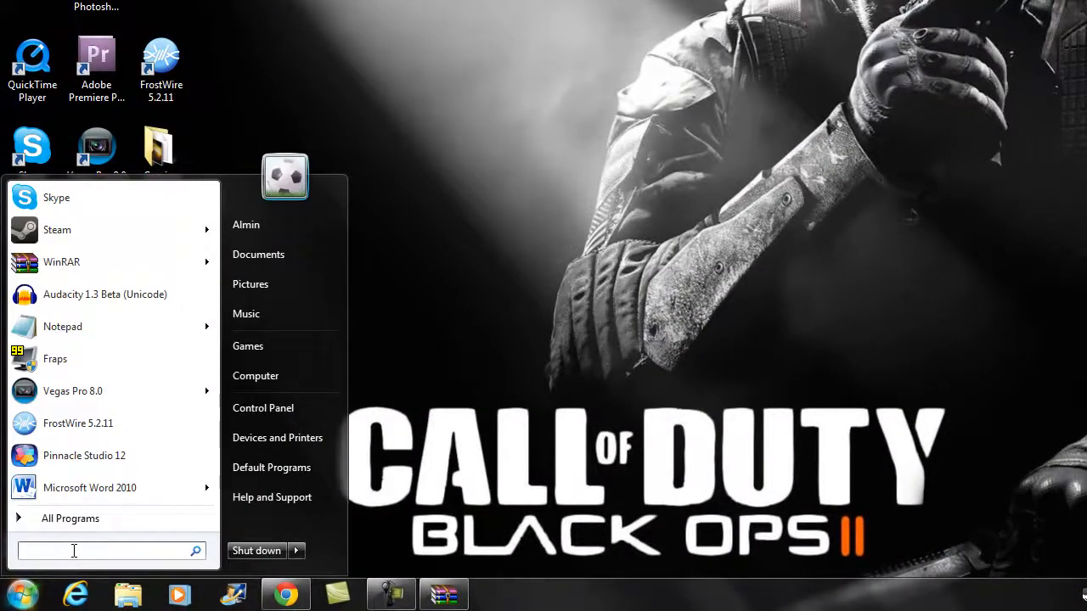
# Reach .minecraft\bin through %appdata% and bring up the open-with options for minecraft.jar
pyautogui.write('%appdata%')
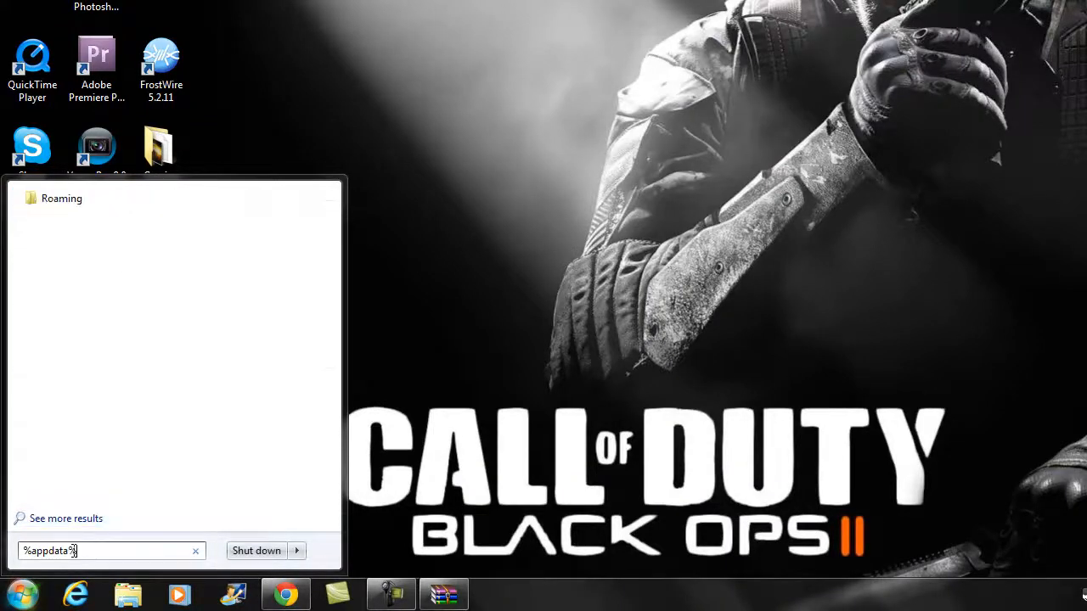
pyautogui.press('enter')
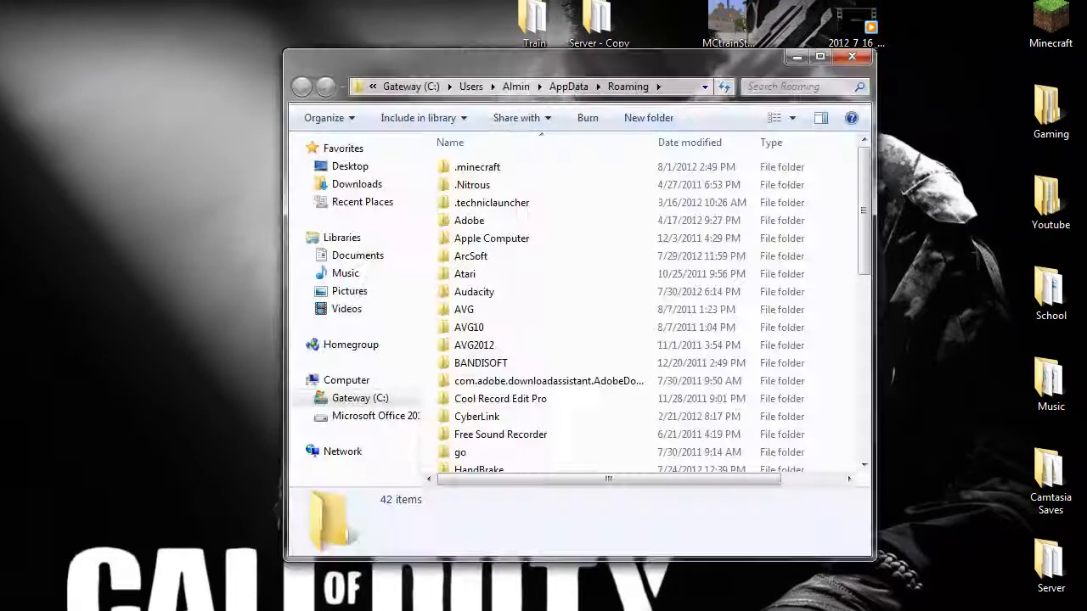
pyautogui.click(477, 167)
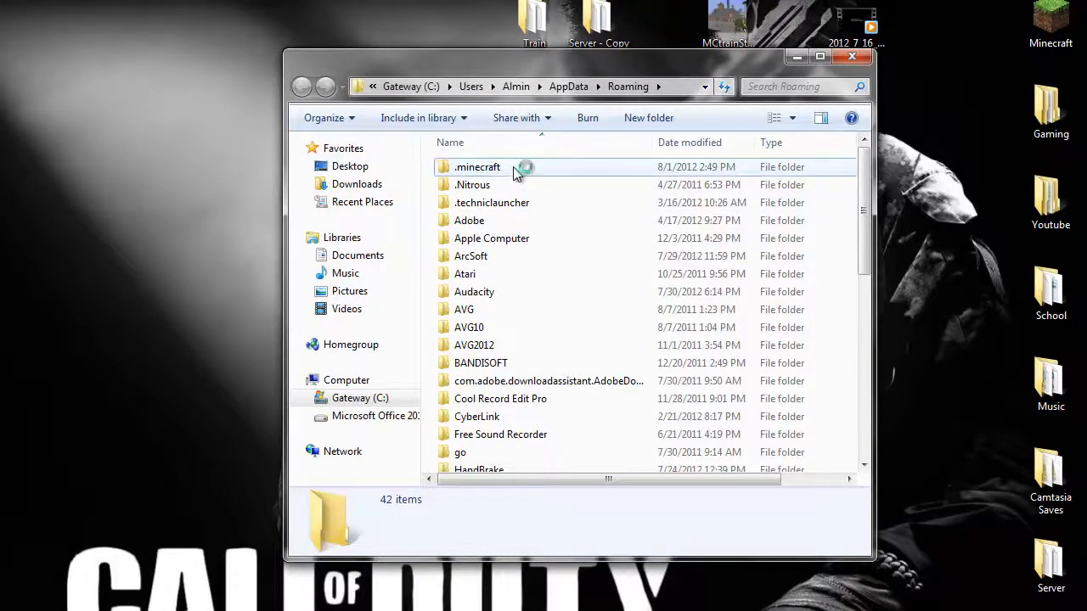
pyautogui.doubleClick(477, 167)
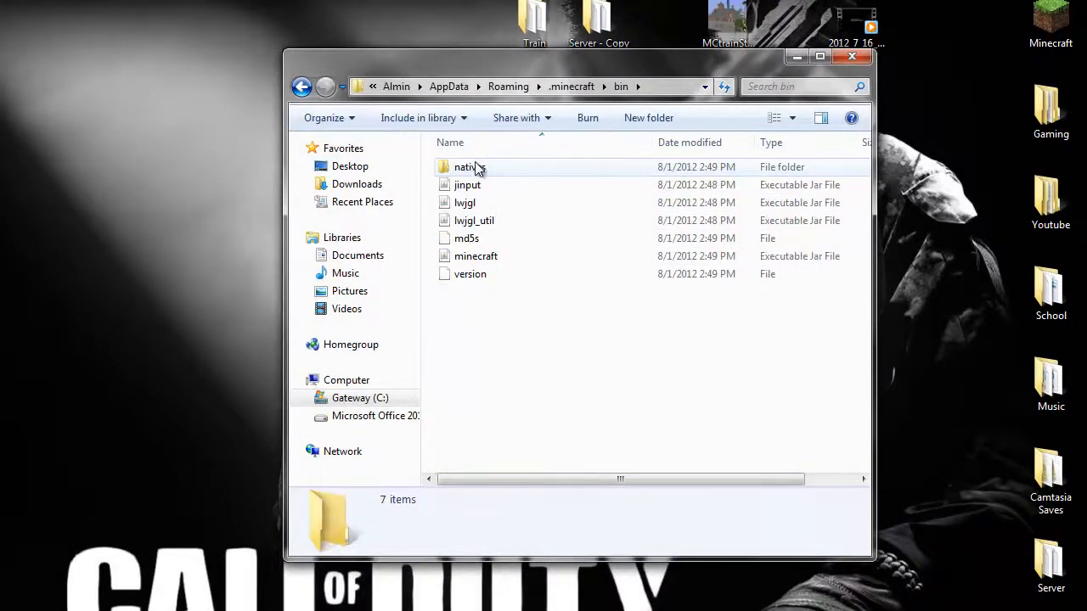
pyautogui.rightClick(476, 256)
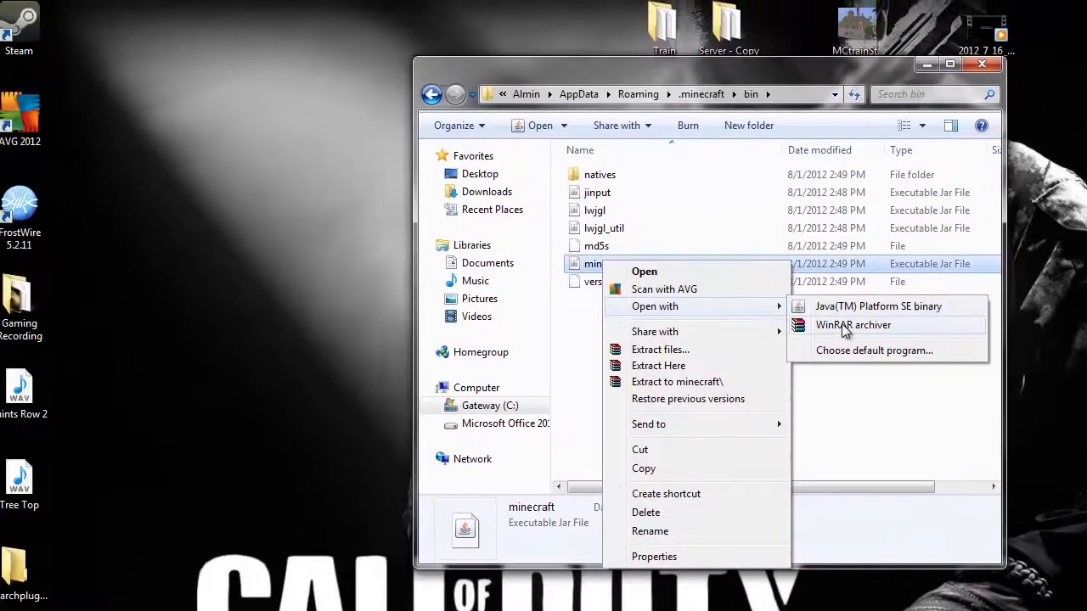
# Open minecraft.jar in WinRAR and delete its META-INF folder
pyautogui.click(852, 325)
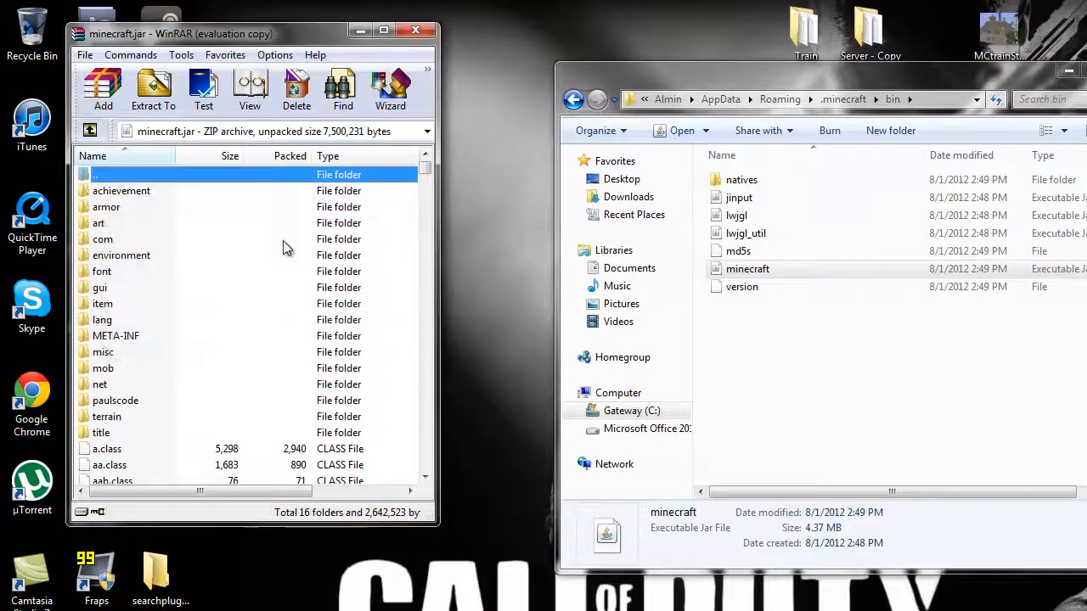
pyautogui.click(115, 335)
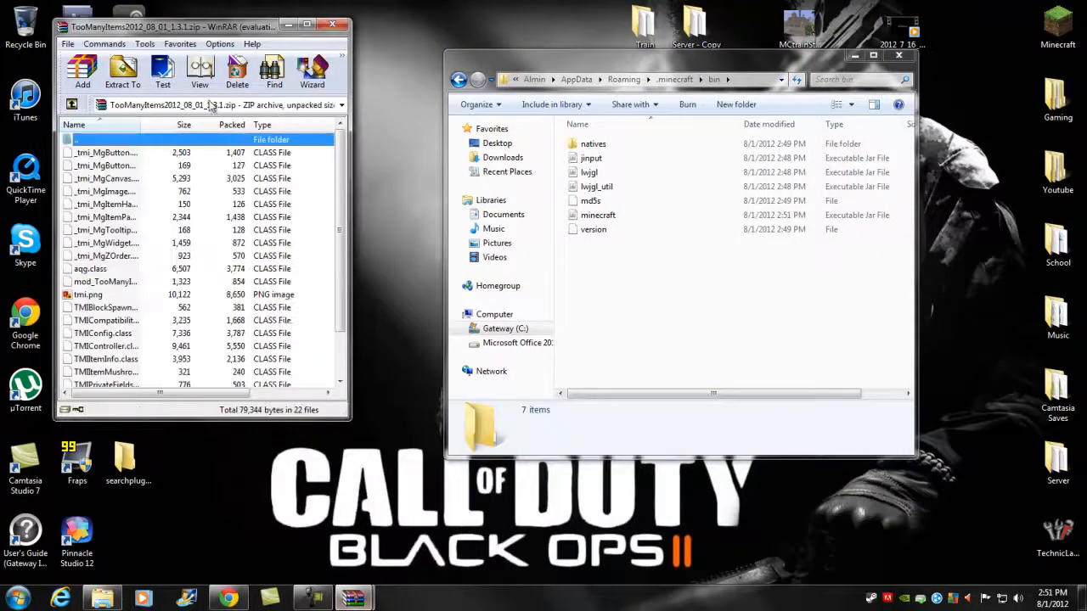
pyautogui.doubleClick(170, 26)
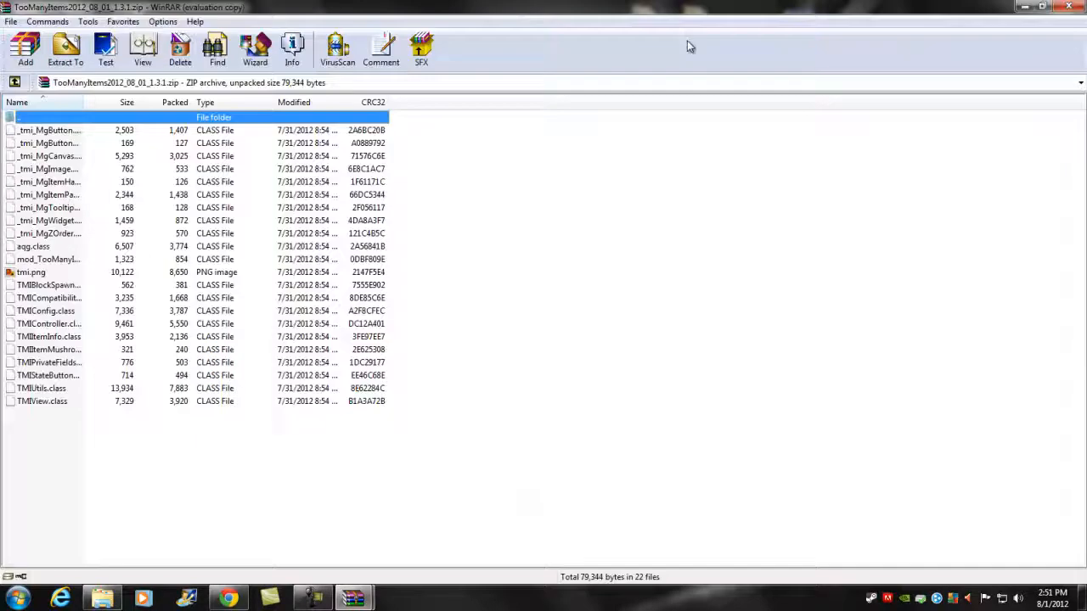
# Copy every file from the Too Many Items archive into minecraft.jar and close the archive
pyautogui.press('ctrl+a')
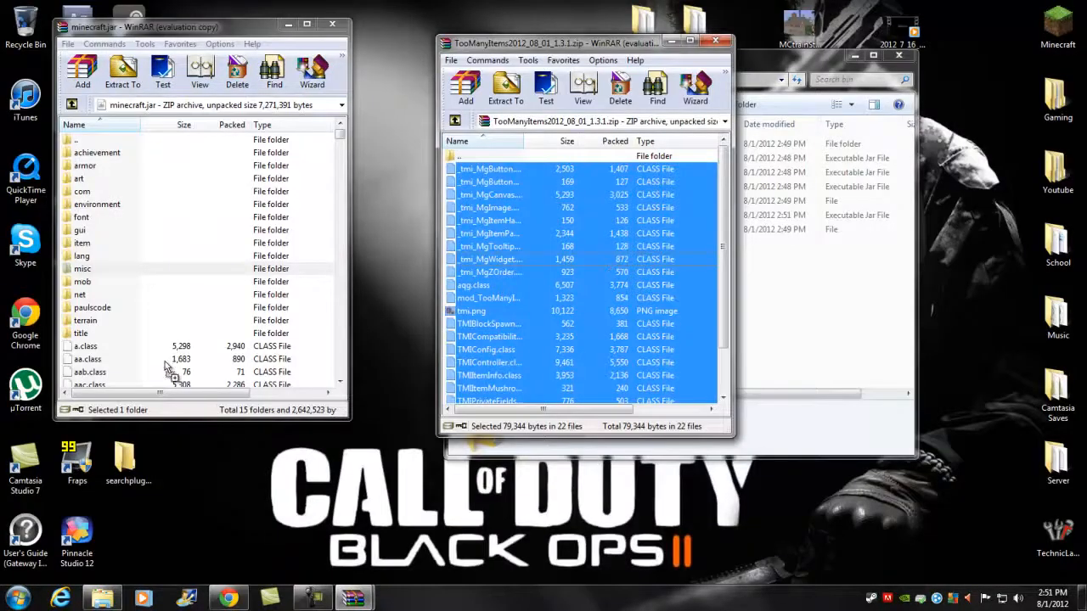
pyautogui.click(82, 269)
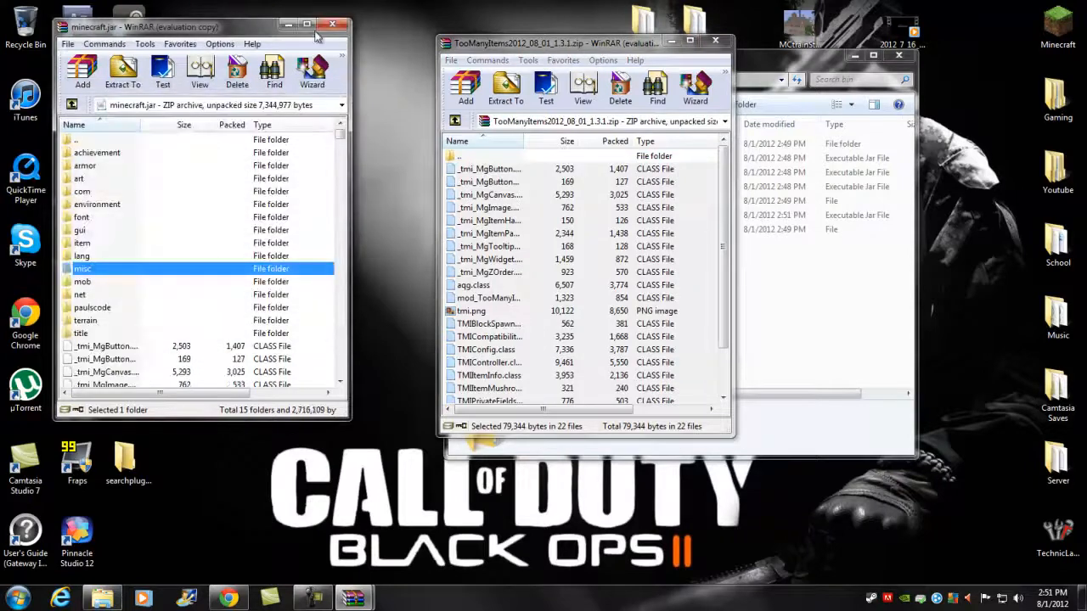
pyautogui.click(331, 24)
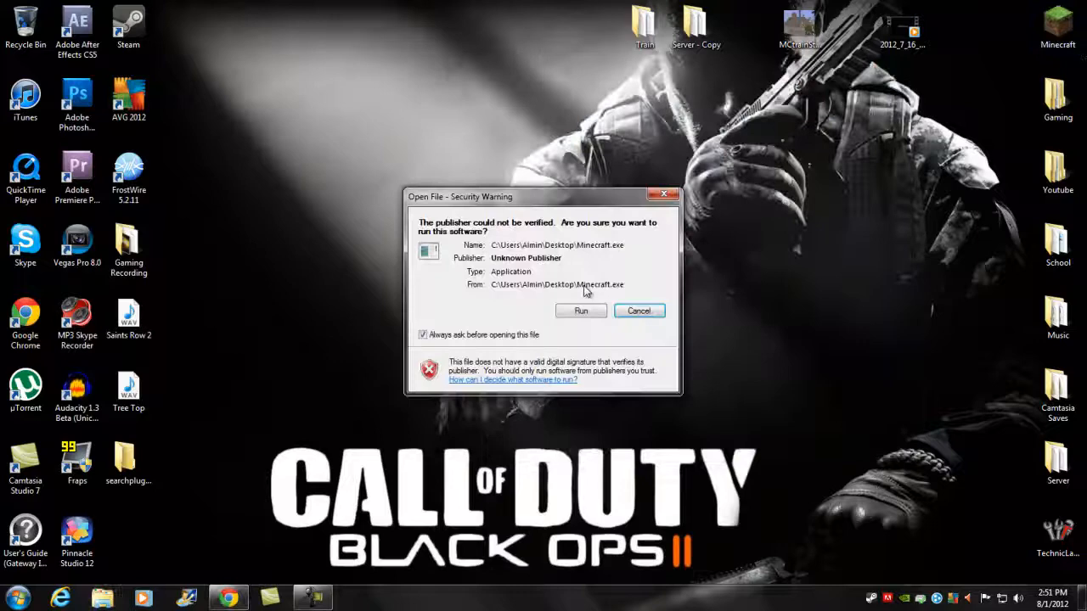
# Run Minecraft past the publisher warning and create the Singleplayer survival world 'New World'
pyautogui.click(581, 311)
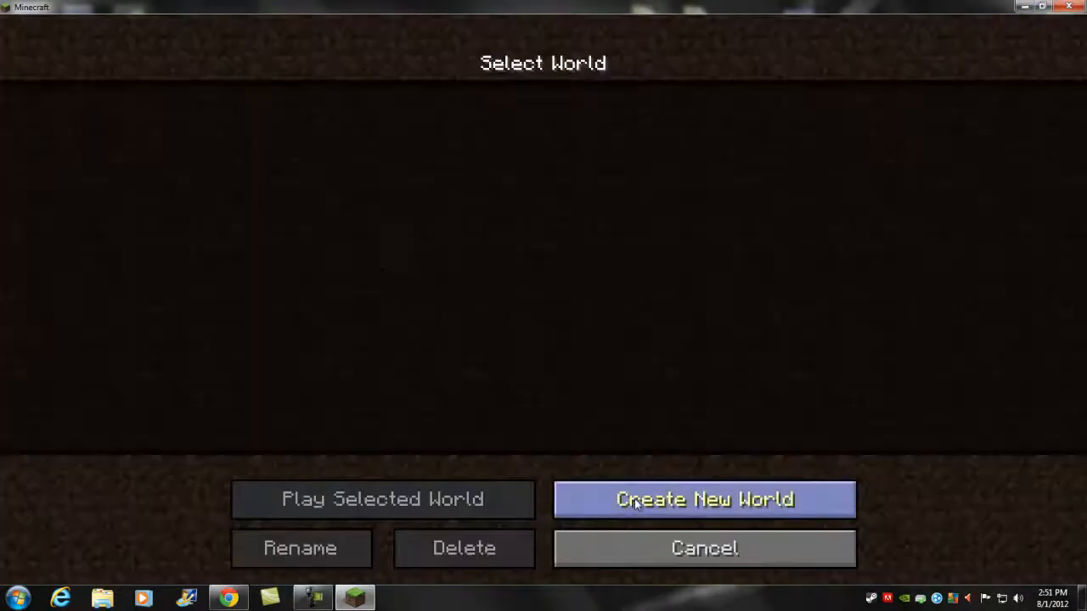
pyautogui.click(703, 499)
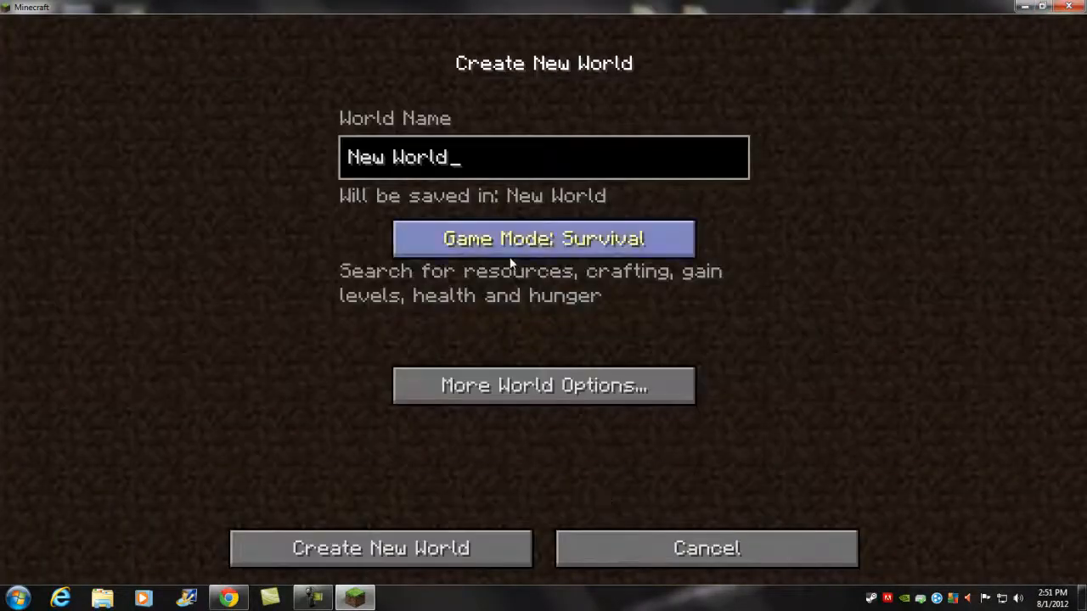
pyautogui.moveTo(380, 548)
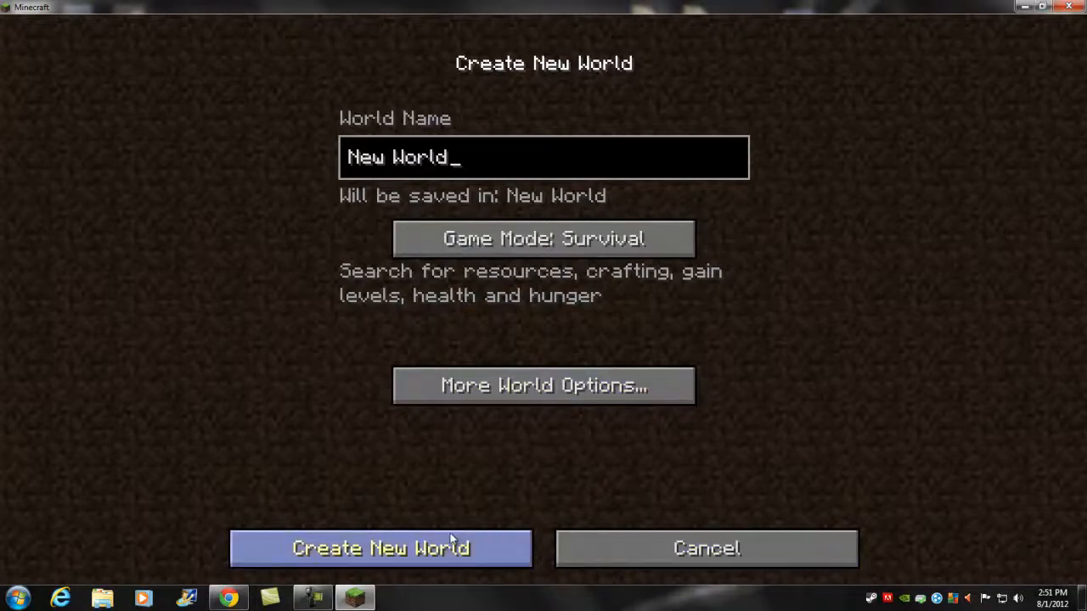
pyautogui.click(380, 547)
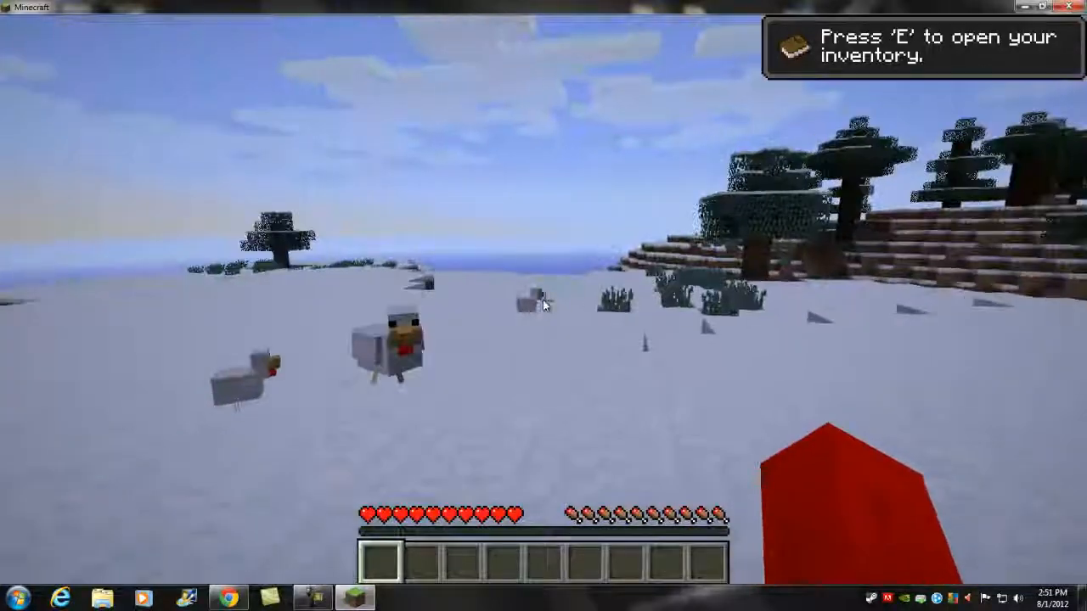
# Bring up the inventory with the TMI item list and page it forward to page 3 of 4
pyautogui.press('e')
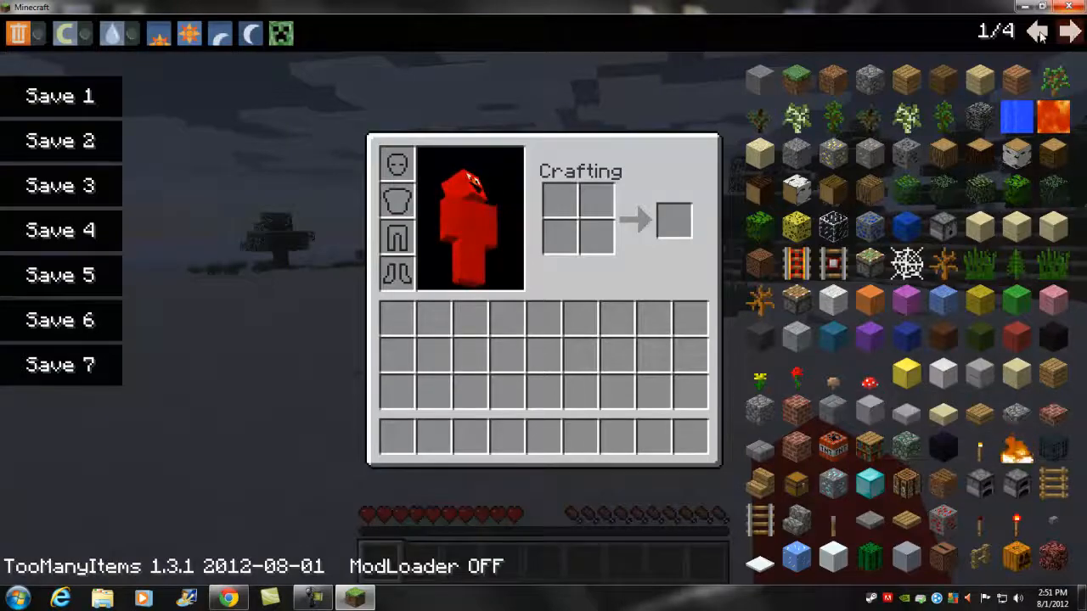
pyautogui.click(1069, 33)
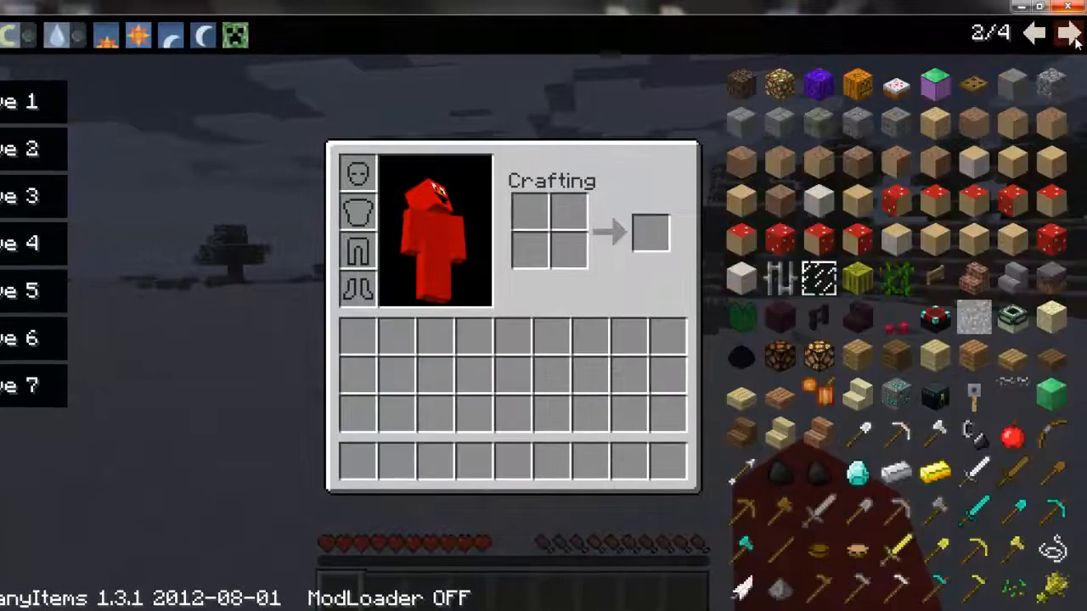
pyautogui.click(1034, 32)
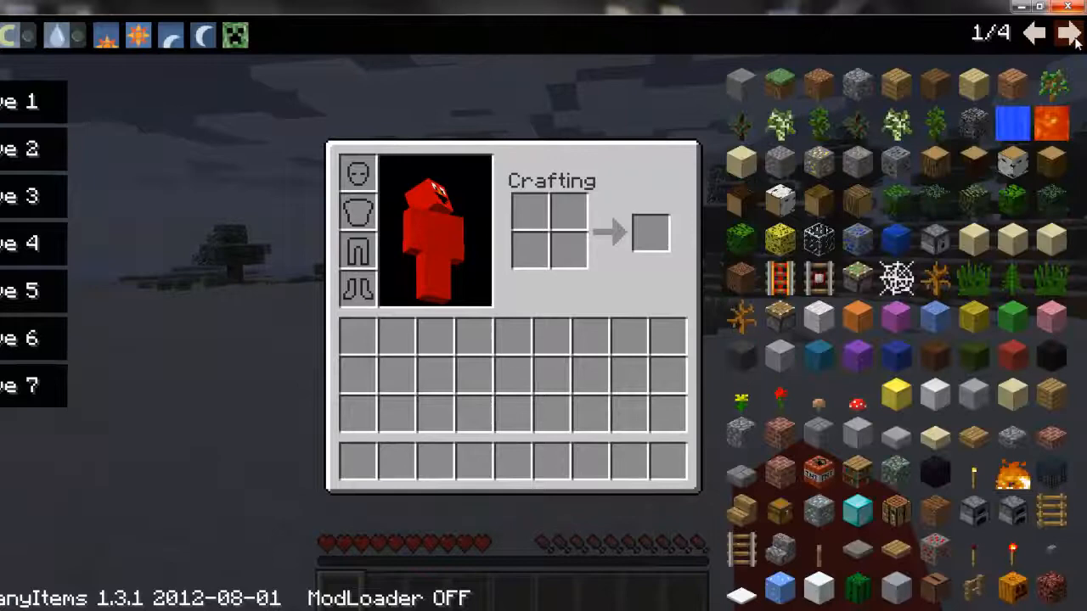
pyautogui.click(1068, 33)
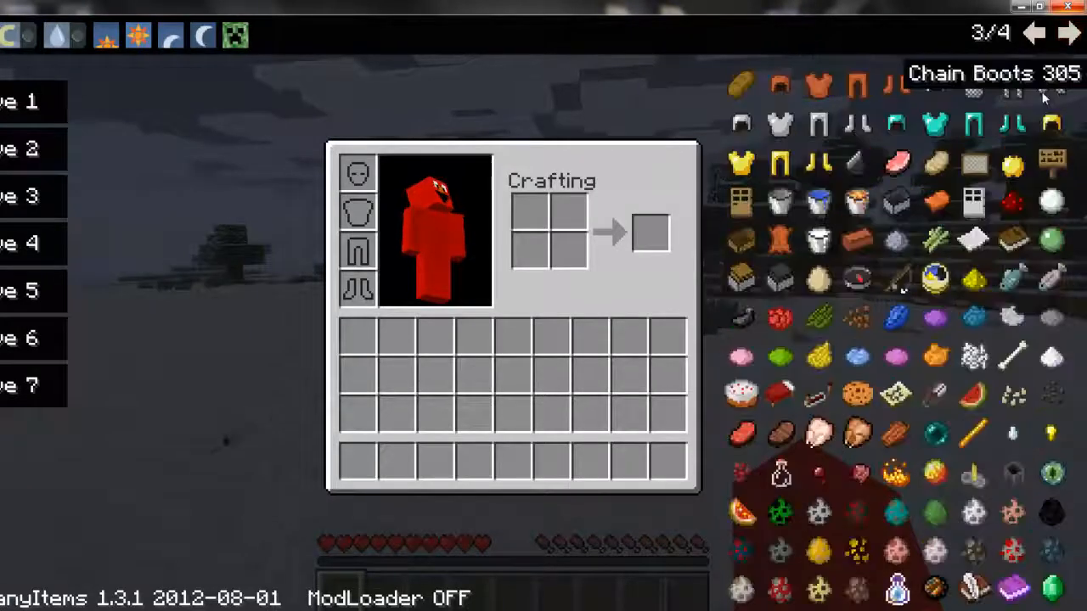